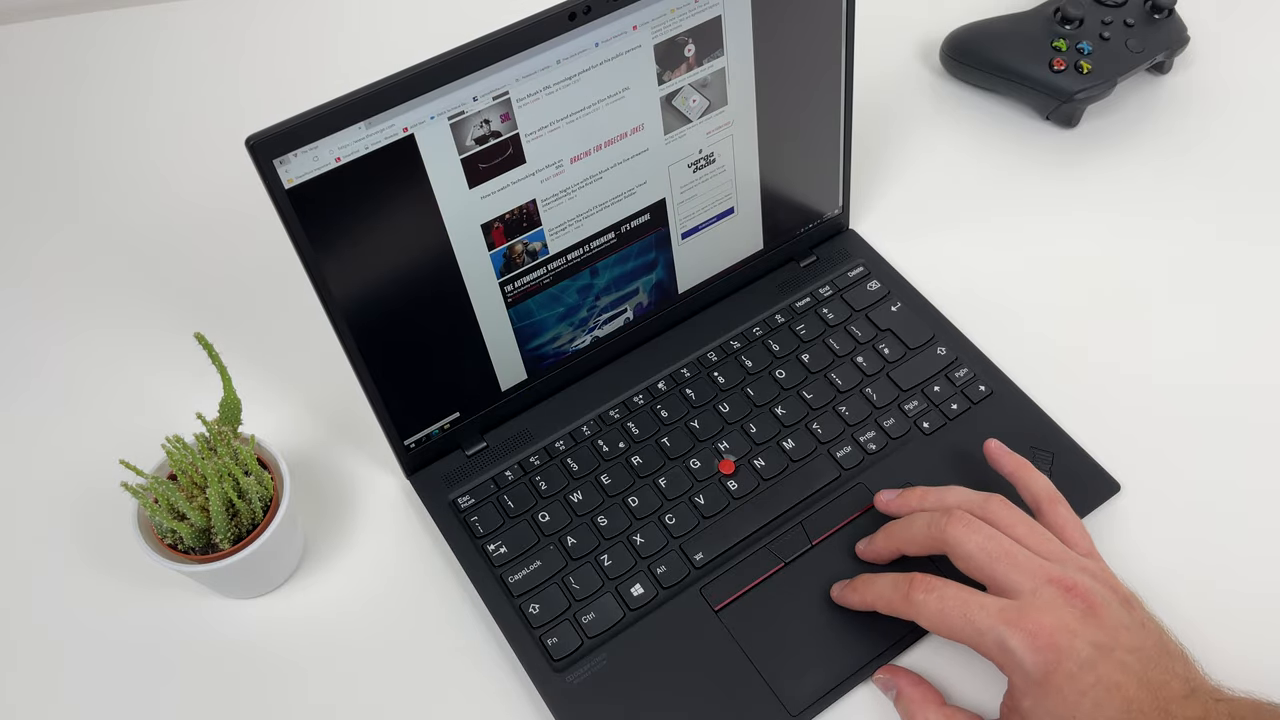
pyautogui.scroll(-3)
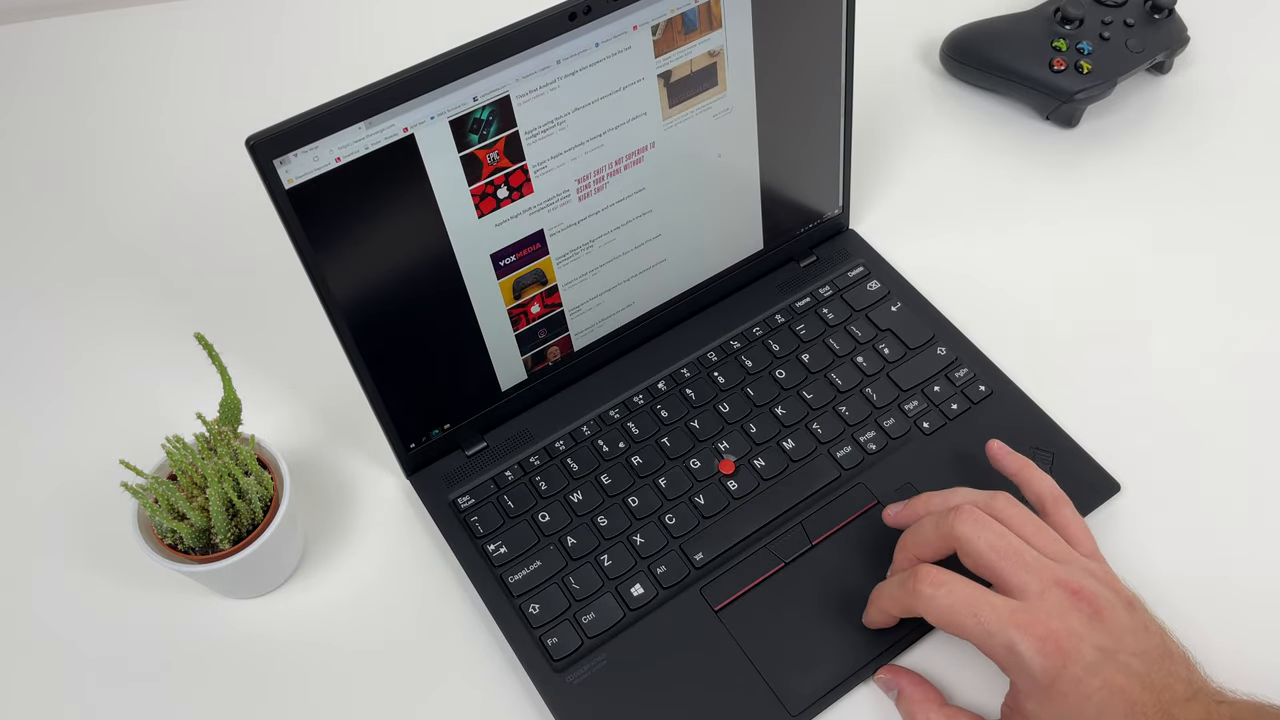
pyautogui.scroll(-3)
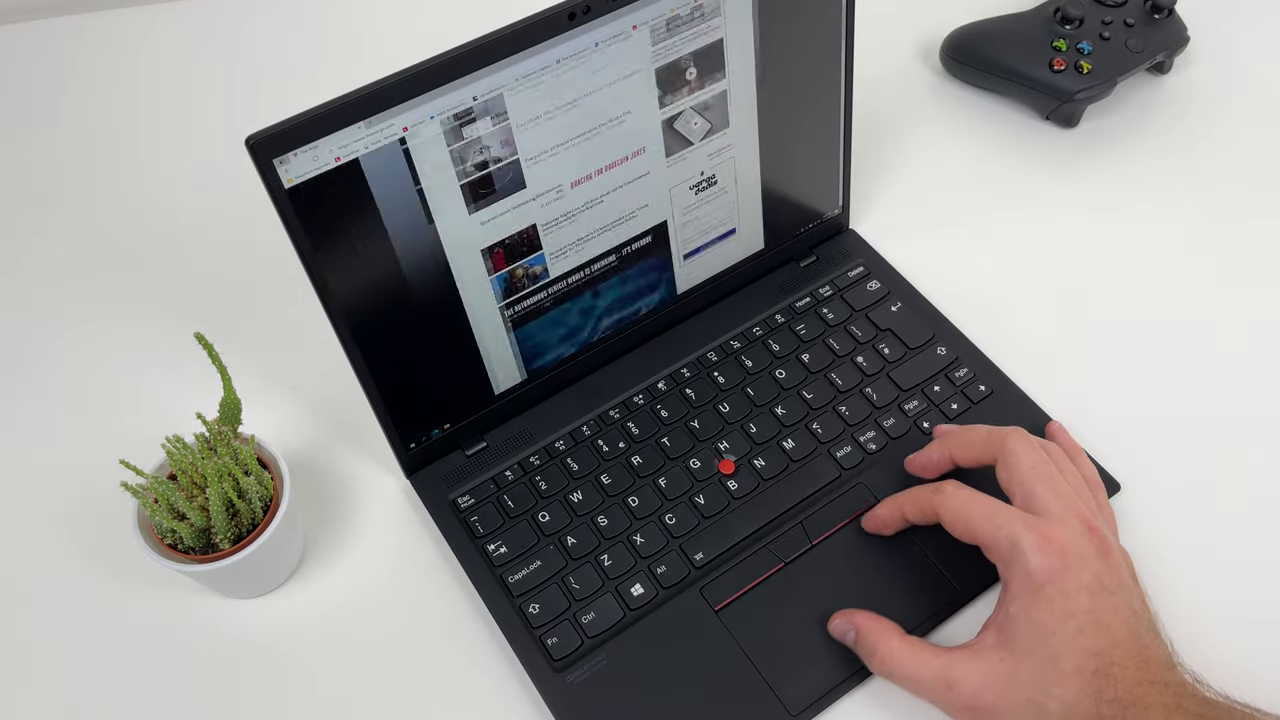